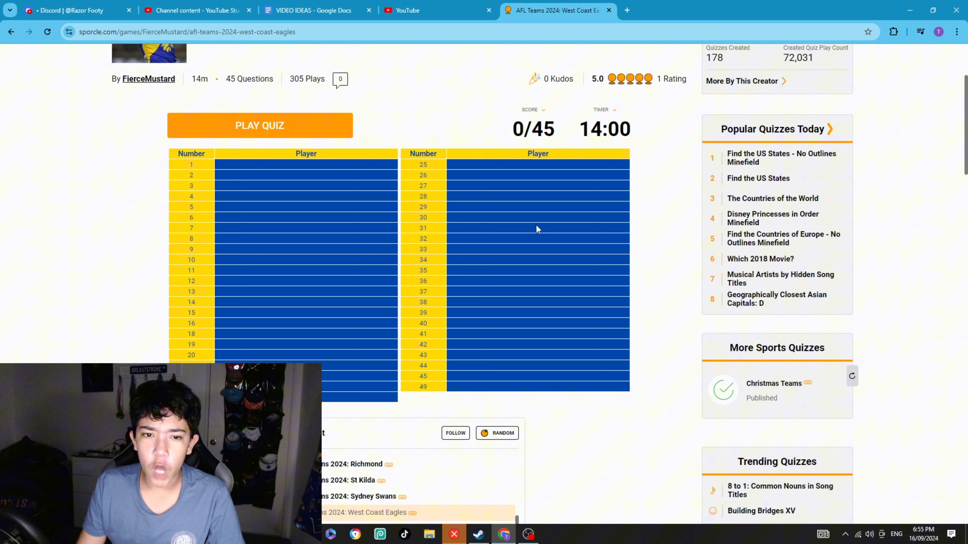
mouse_move(283, 185)
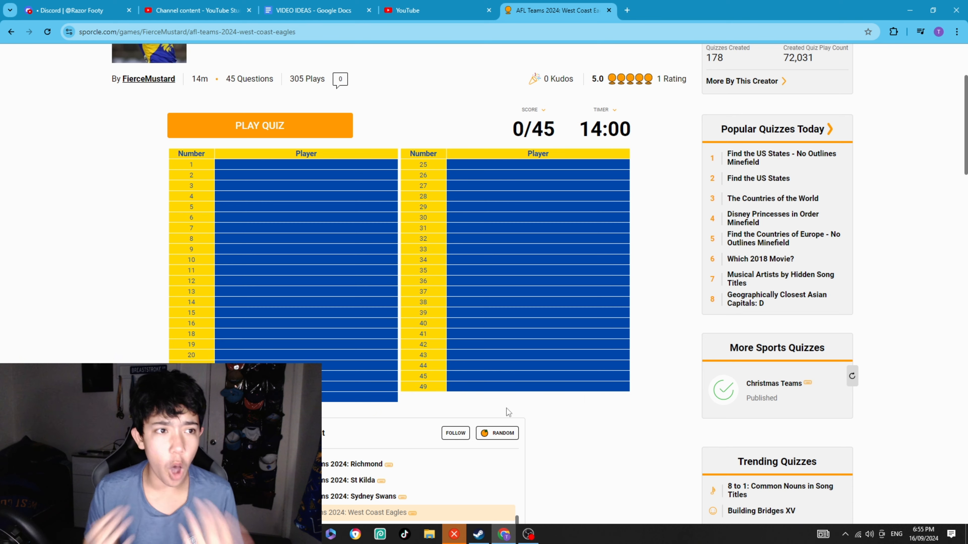
- Start the quiz and enter Liam Ryan, Andrew, Dom Sheed, Elliot Yeo, Reuben Ginbey and Elijah Hewett
left_click(259, 126)
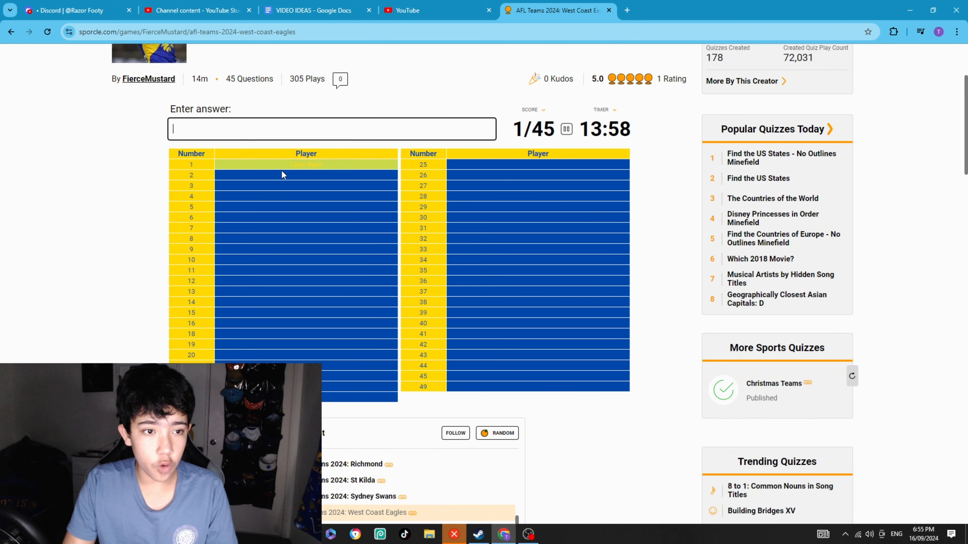
type("Liam Ryan")
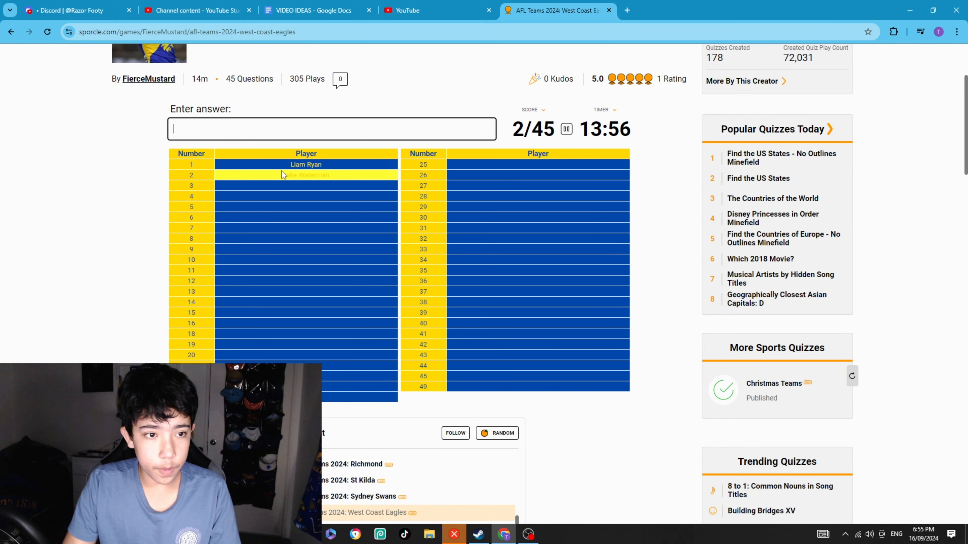
type("andrew")
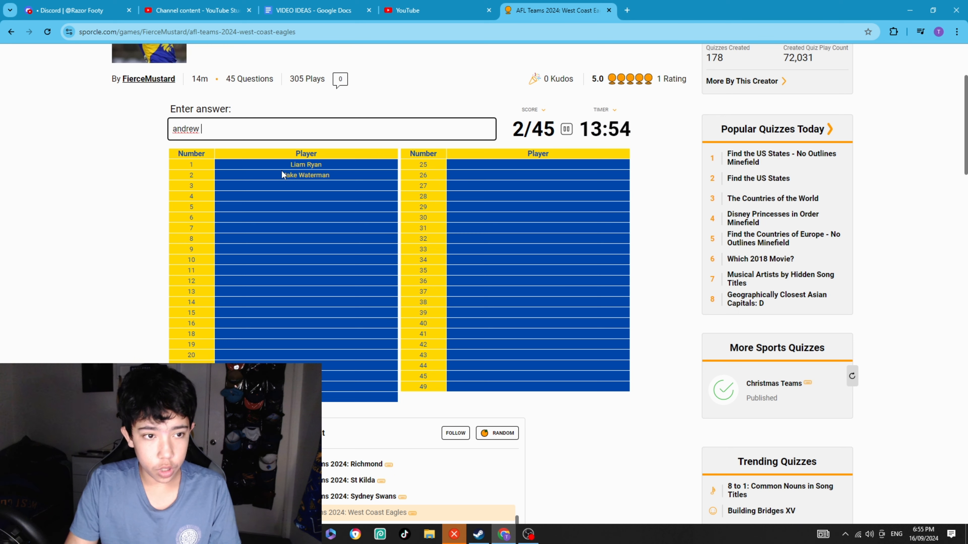
type("dom shee")
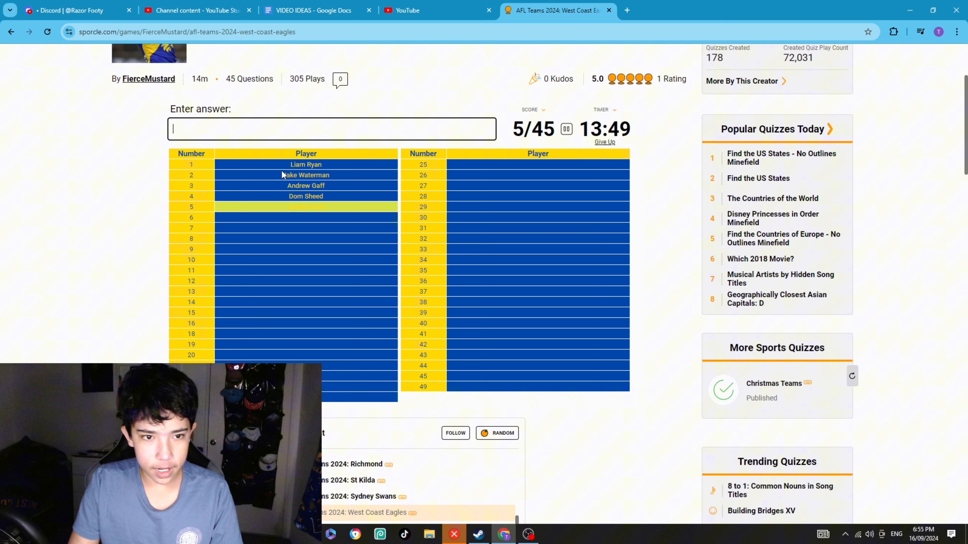
type("Elliot Yeo")
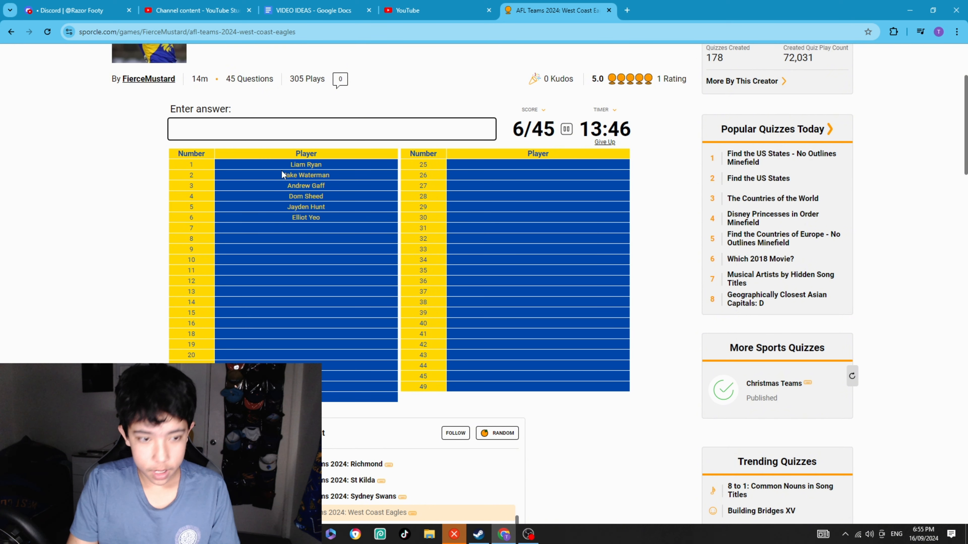
type("r")
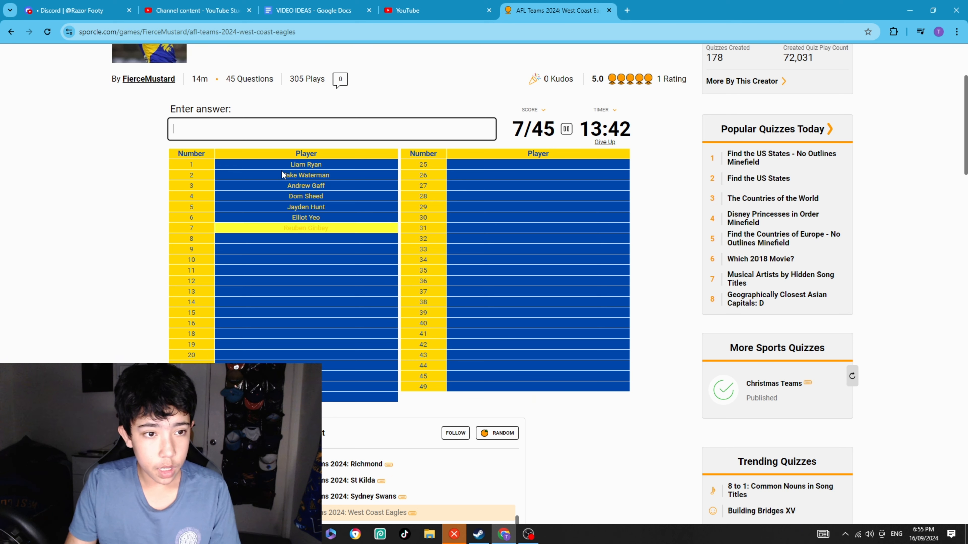
type("Reuben Ginbey")
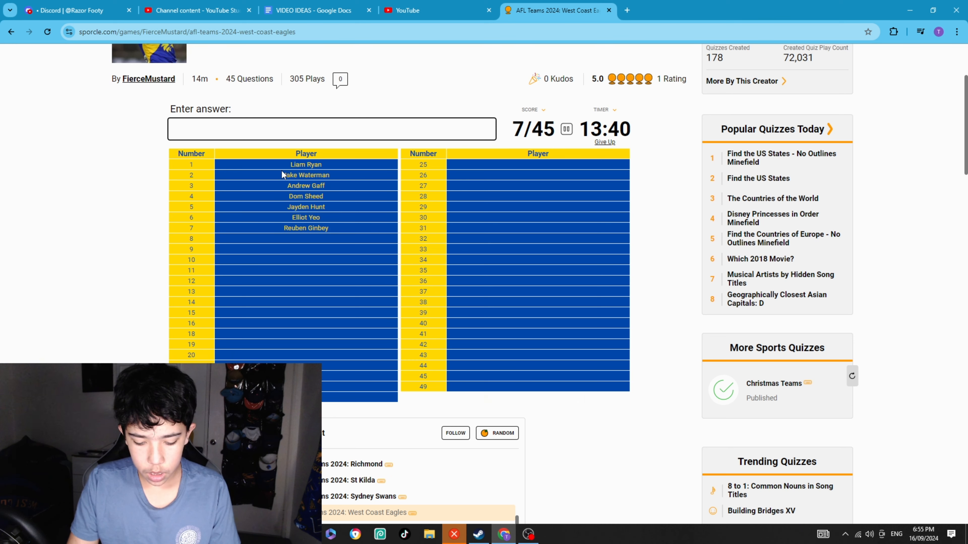
type("Elijah Hewett")
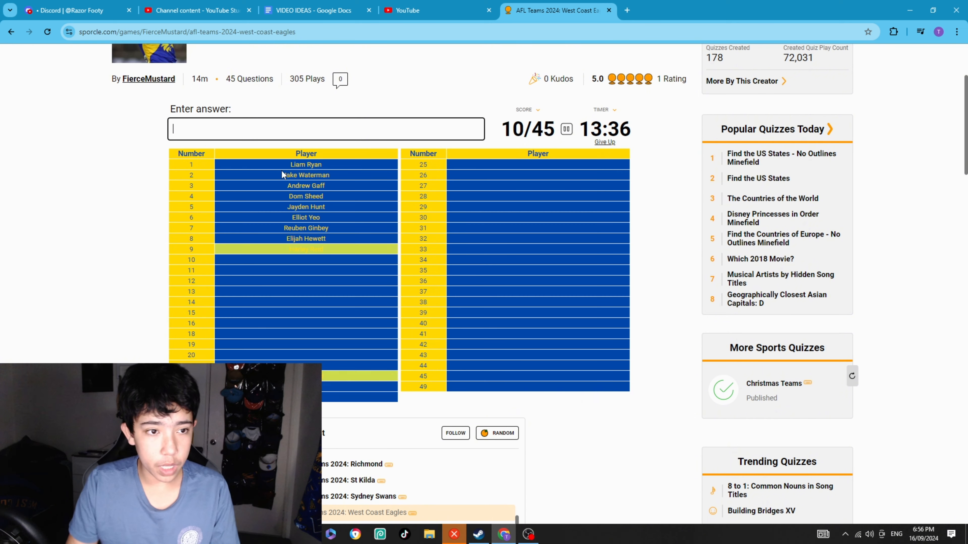
- Enter Harley Reid, Kelly, Allen, Noah Long, Liam Duggan and the Edwards brothers
type("Harley Reid")
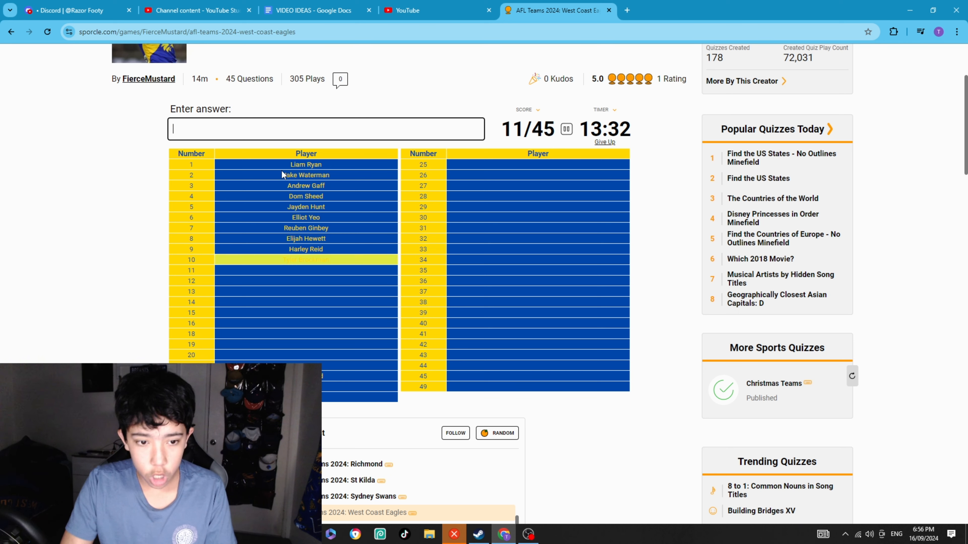
type("kel")
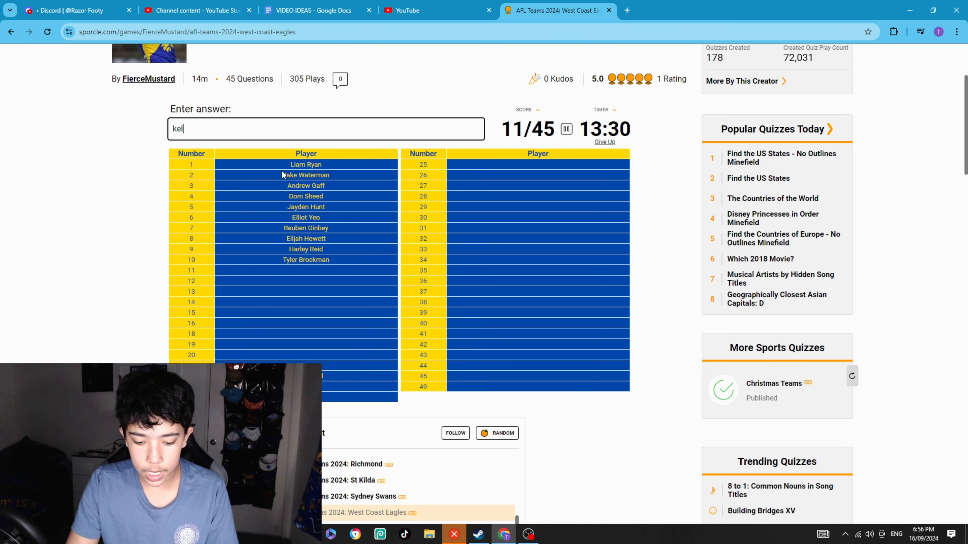
type("alle")
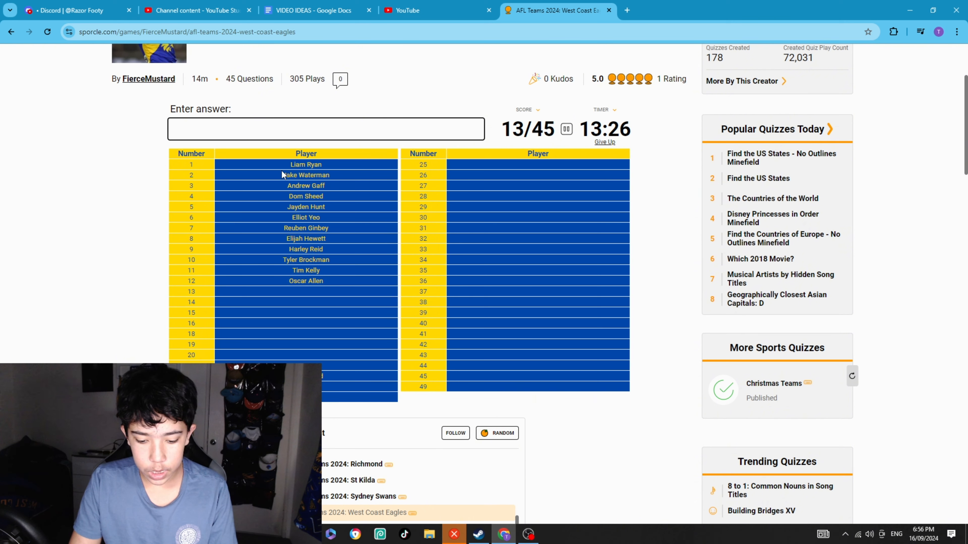
type("Noah Long")
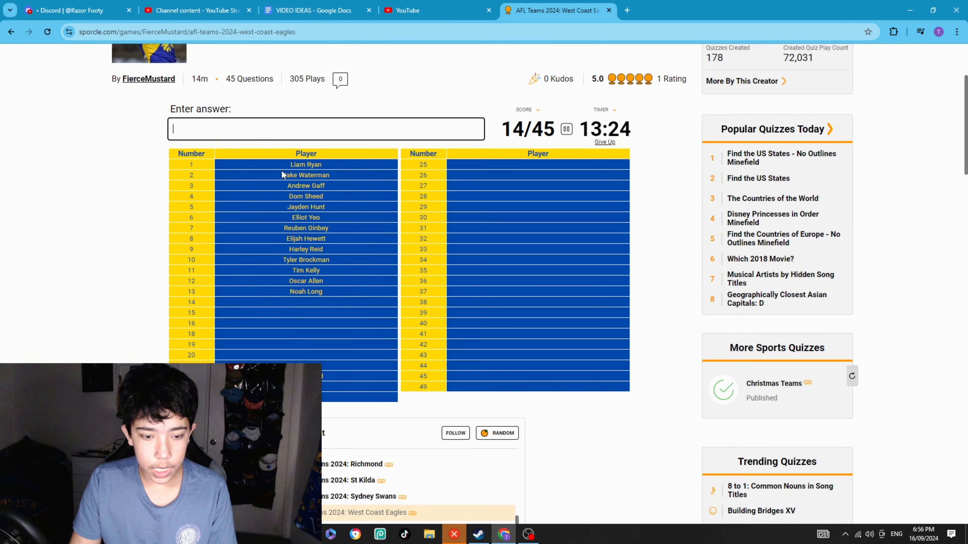
type("Liam Duggan")
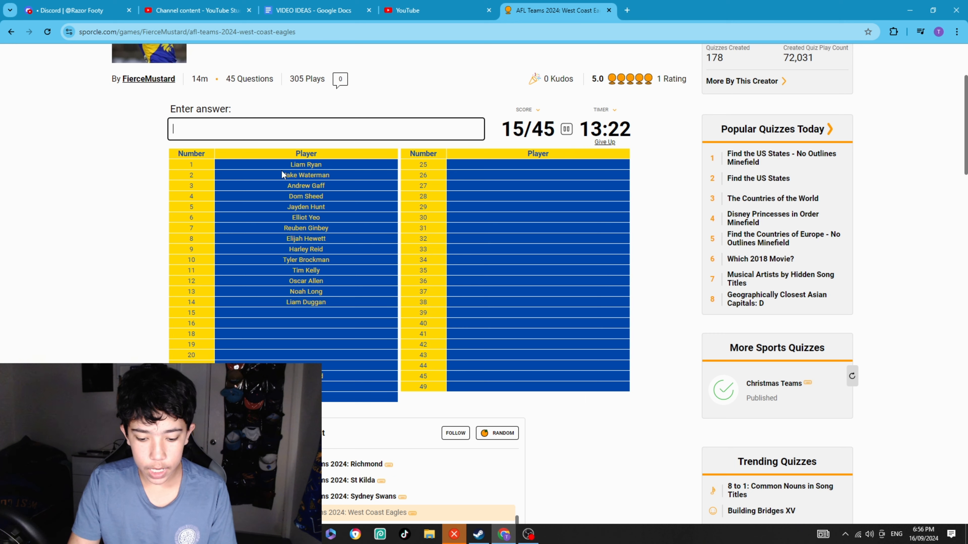
type("edw")
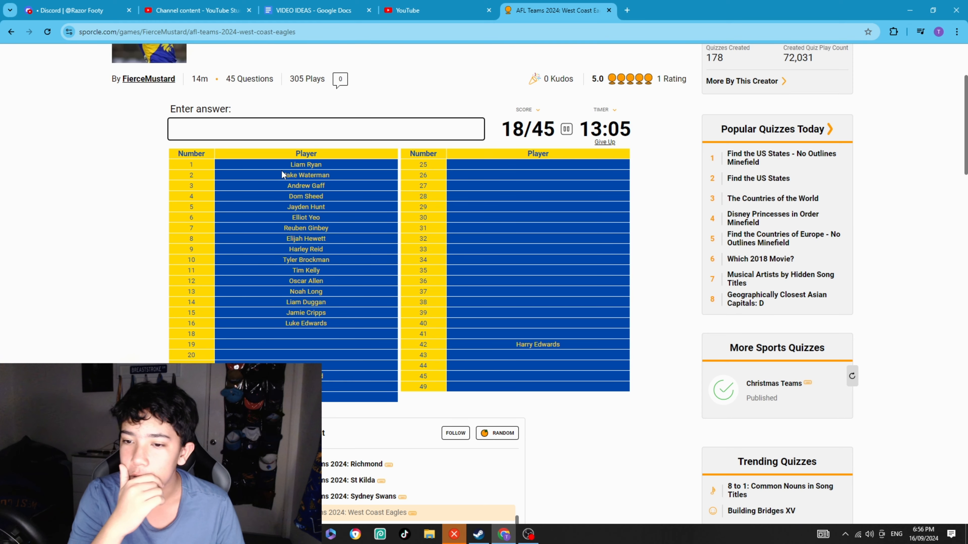
- Enter Campbell Chesser, Brady Hough, Jeremy McGovern, Pr…, and Witherden, fixing one misspelling
type("Campbell Chesser")
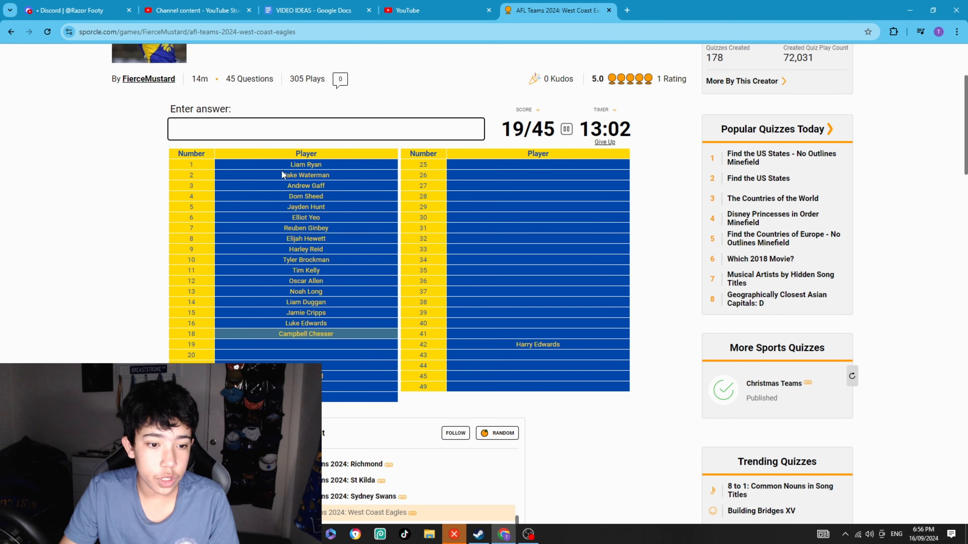
type("ho")
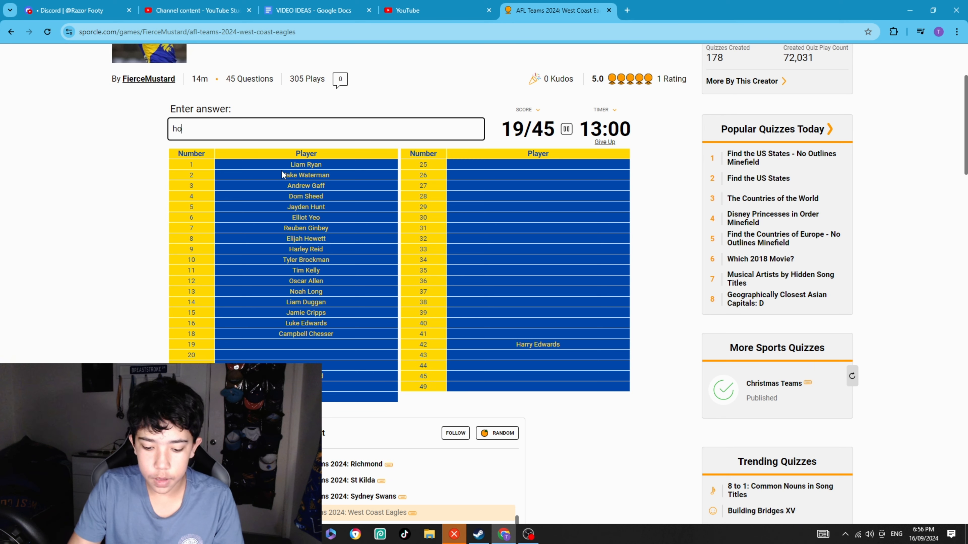
type("mc")
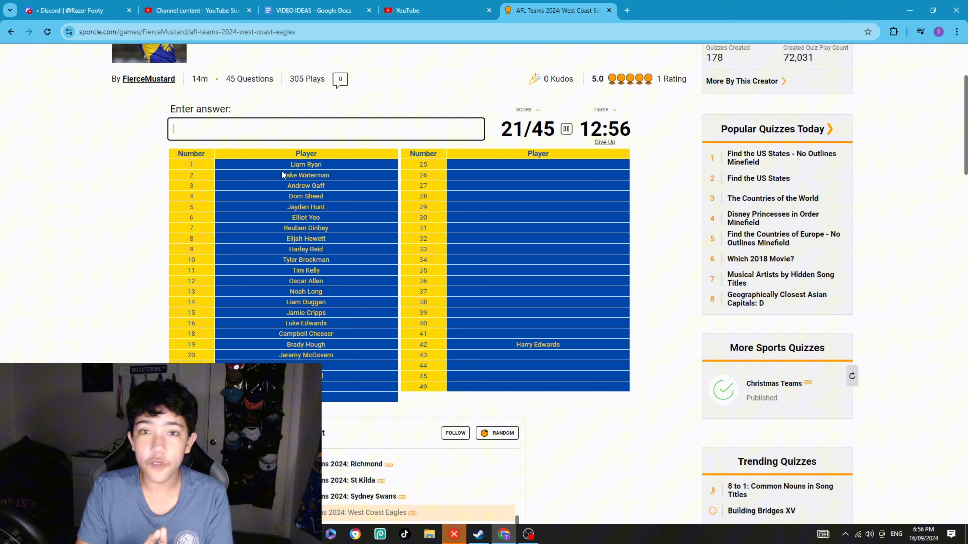
type("pretrucelle")
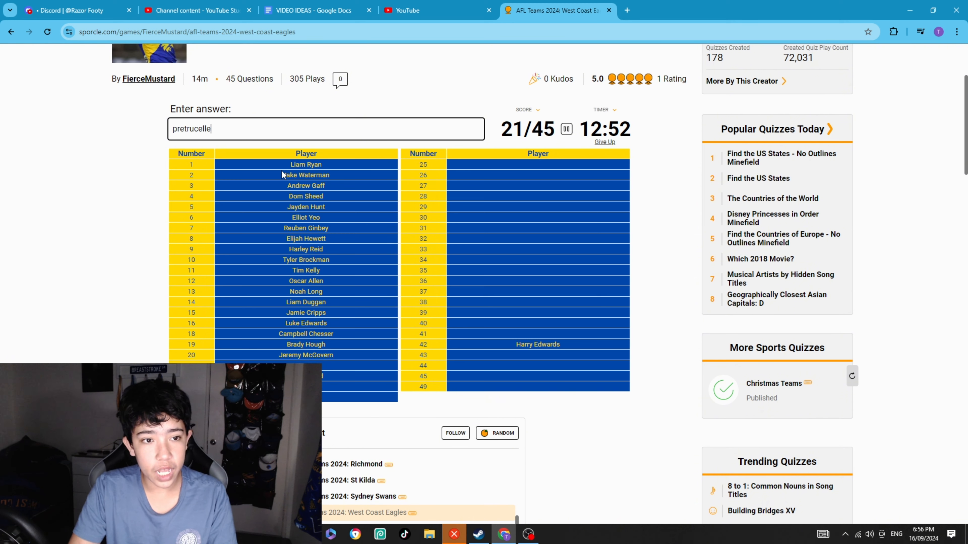
key("Backspace")
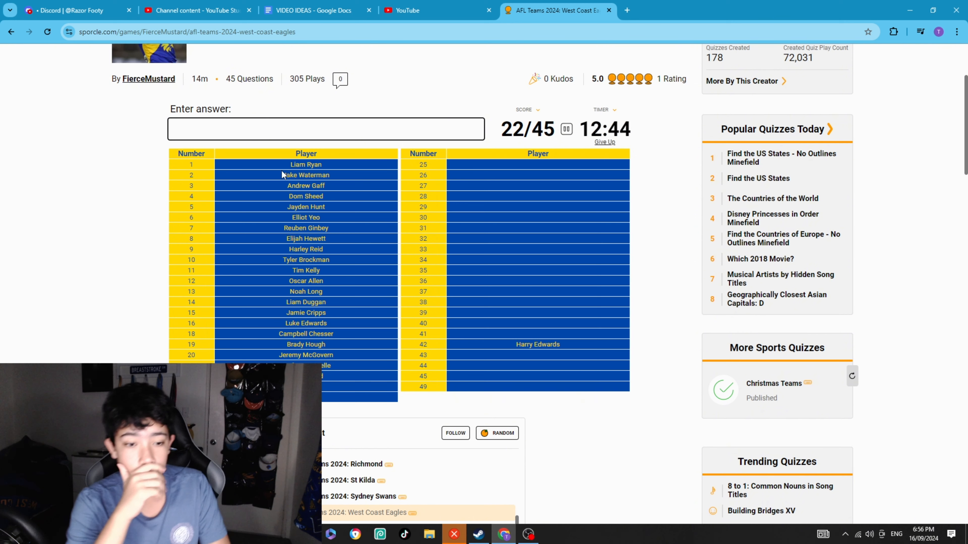
type("wither")
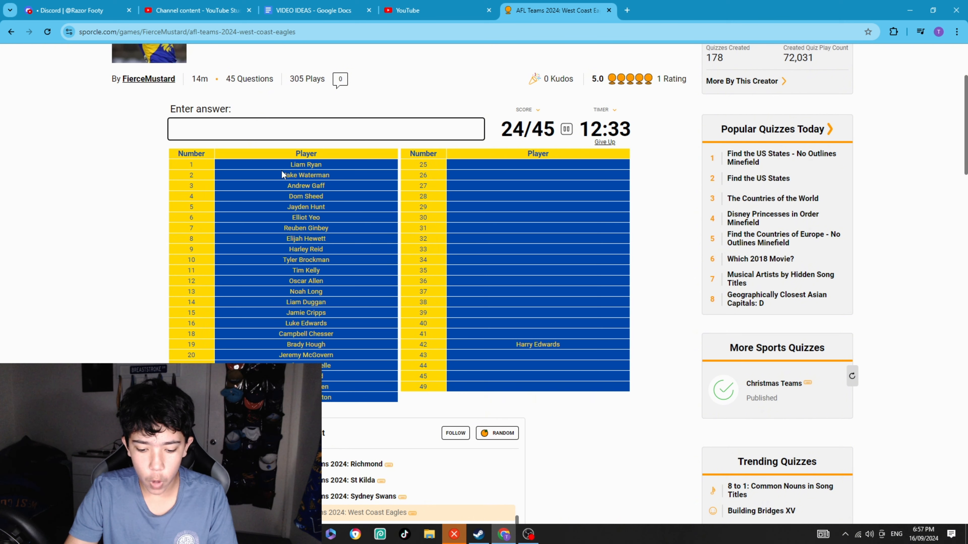
- Enter Zane Trew, Jack Darling, Tom Cole, Clay Hall, Barnett and Jack Williams
type("t")
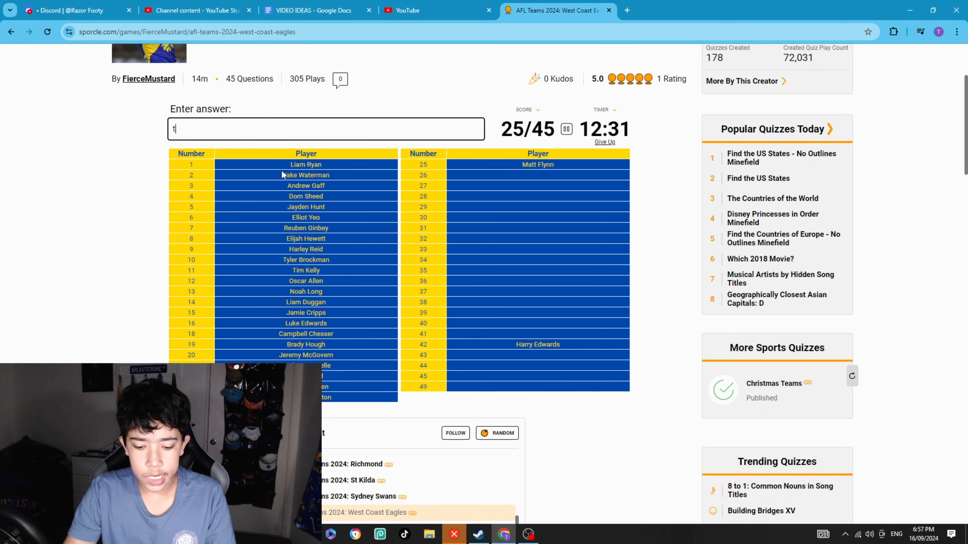
type("zane trew")
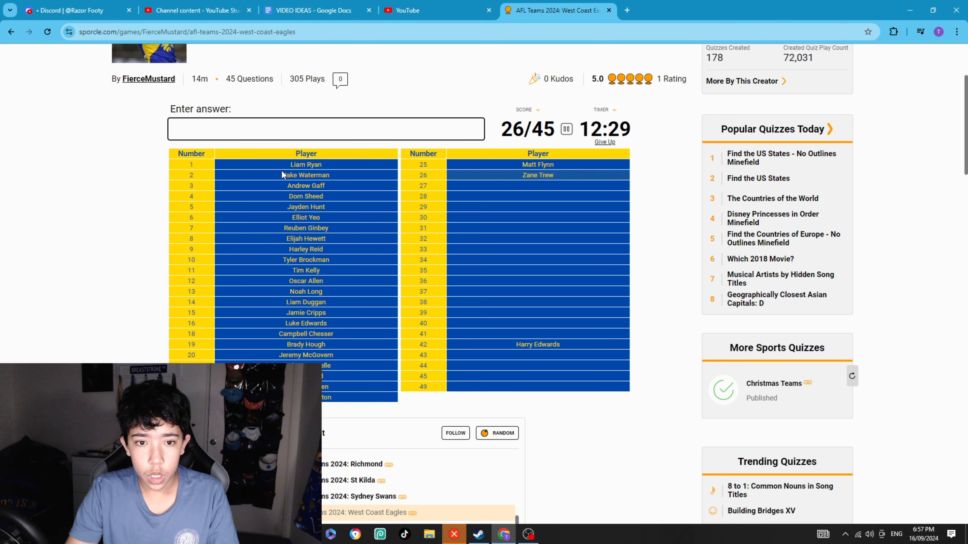
type("Jack Darling")
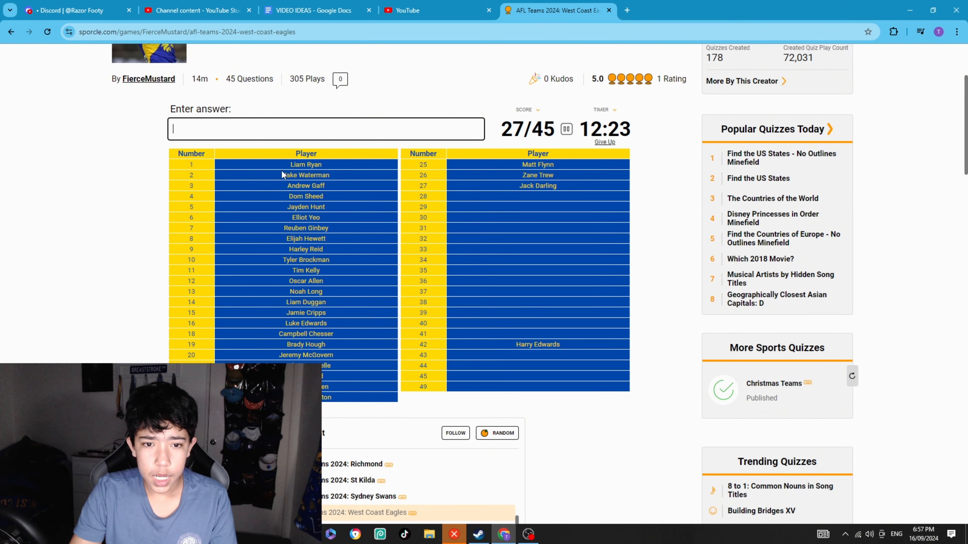
type("Tom Cole")
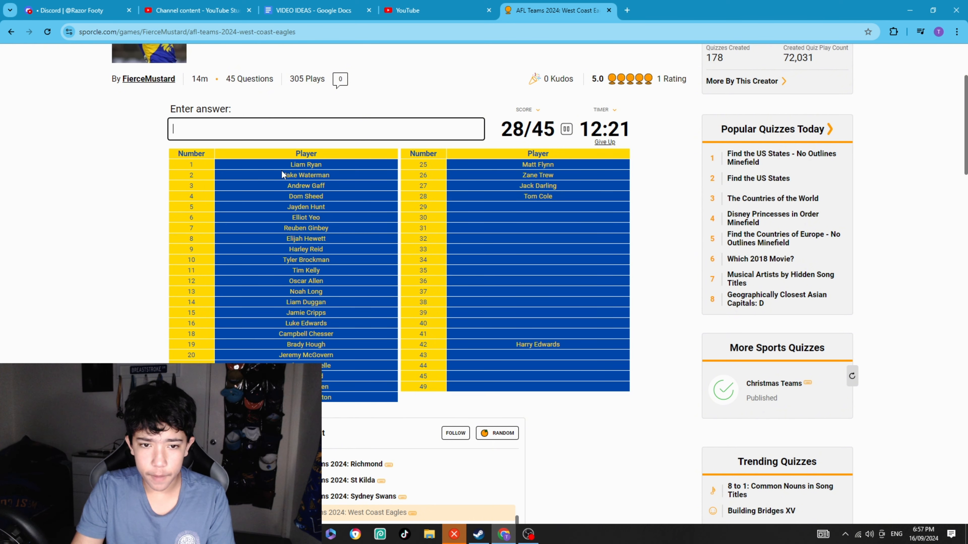
type("Clay Hall")
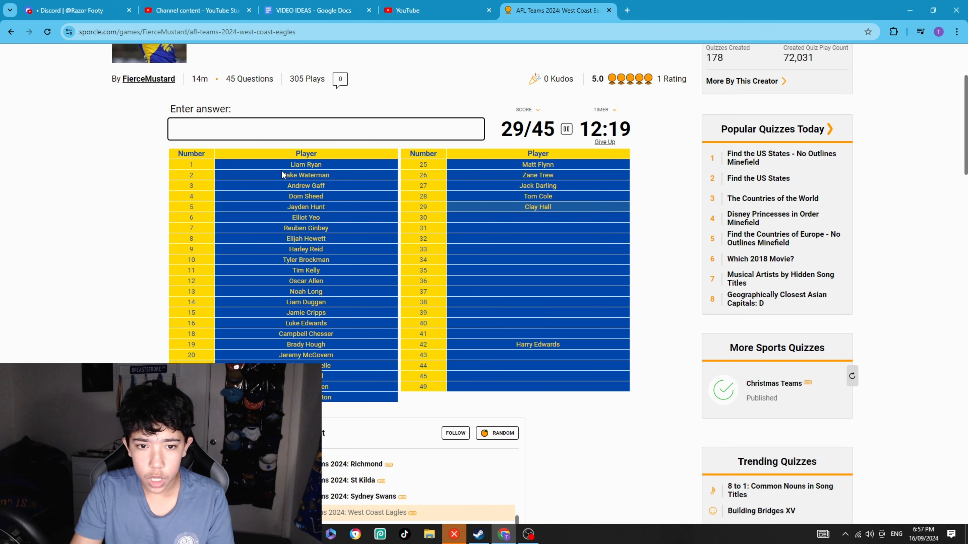
type("barne")
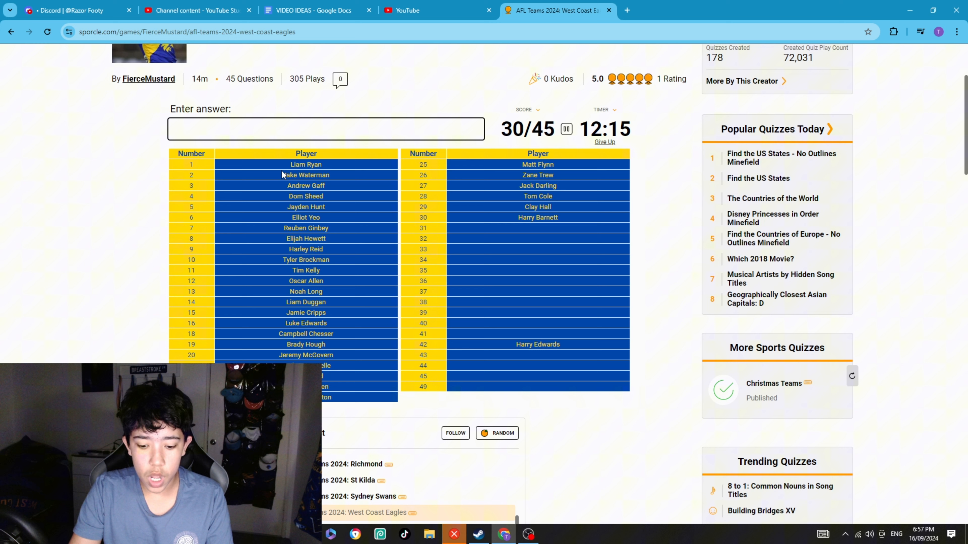
type("will")
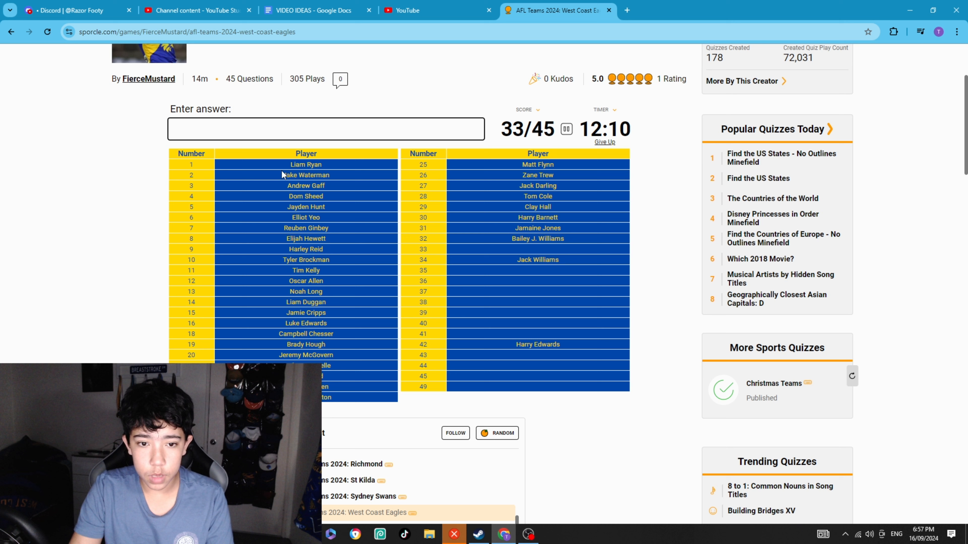
- Enter Rhett Bazzo, Rotham, Loch Rawlinson, Baker, Coby Burgiel and Jai Culley to reach 41/45
type("Rhett Bazzo")
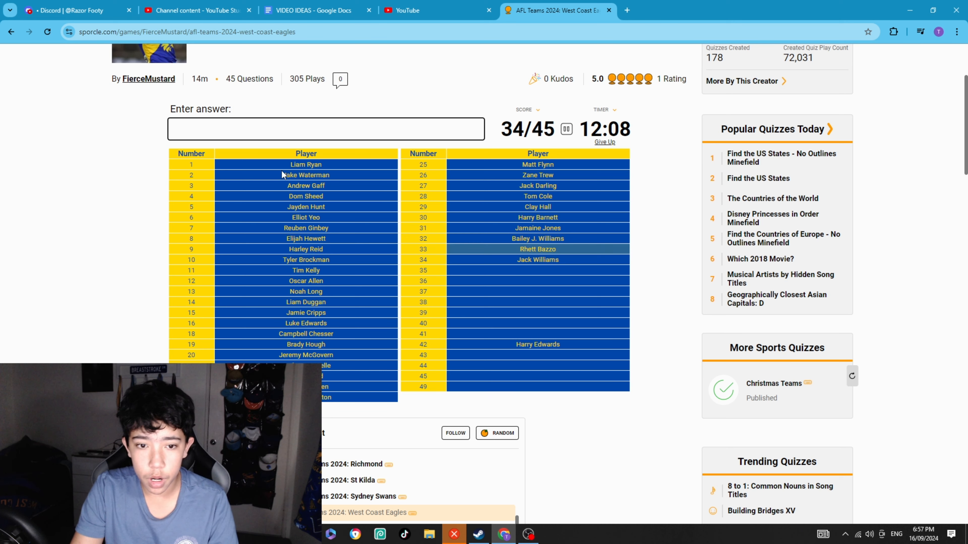
type("rothan")
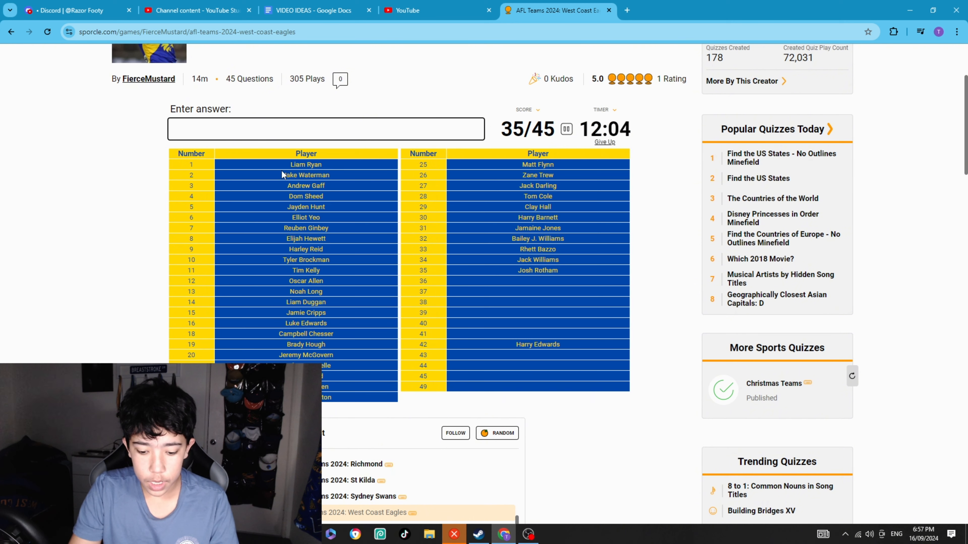
type("Loch Rawlinson")
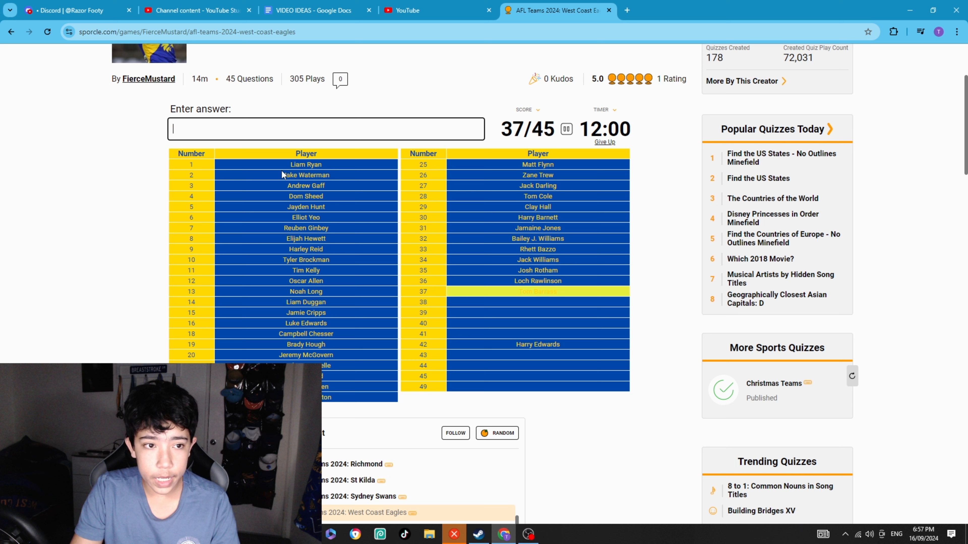
type("baketr")
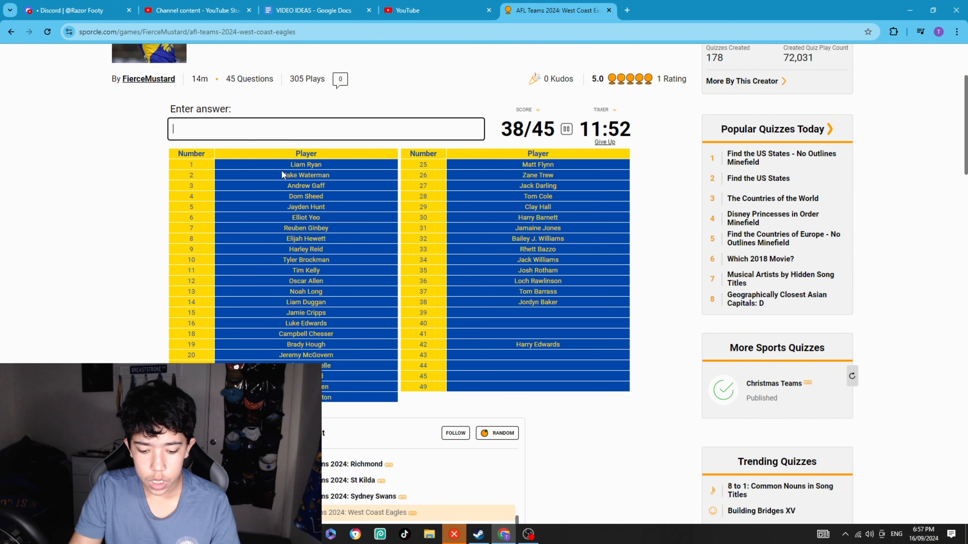
type("Coby Burgiel")
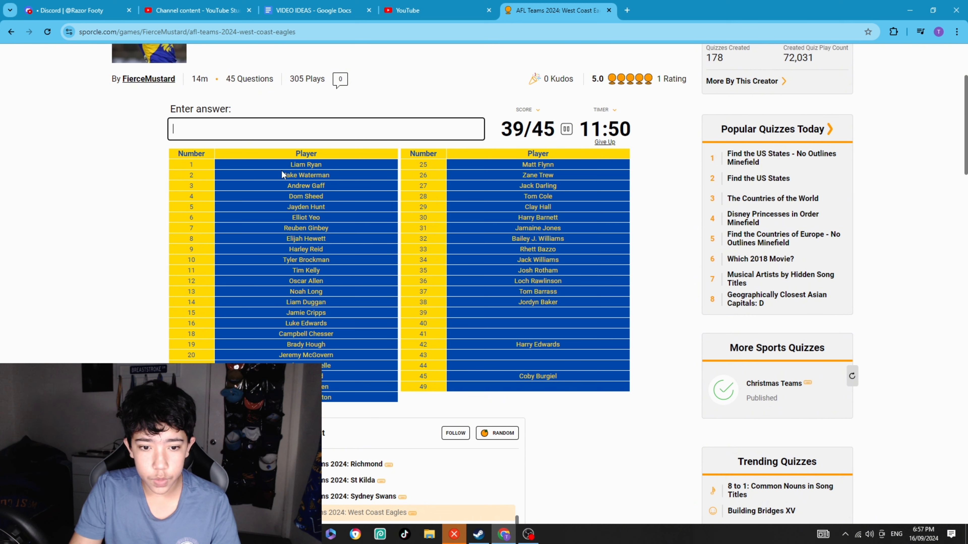
type("Jai Culley")
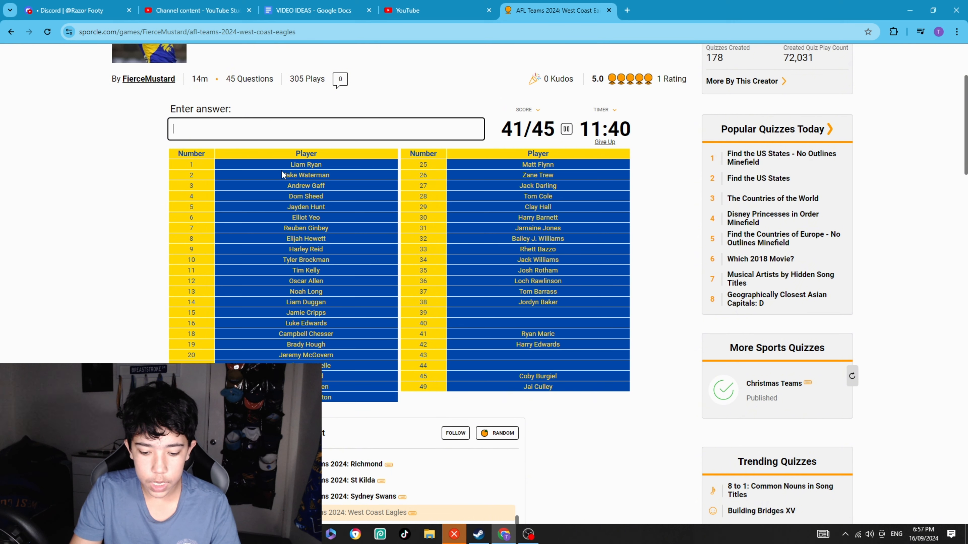
type("Tyrell Dewar")
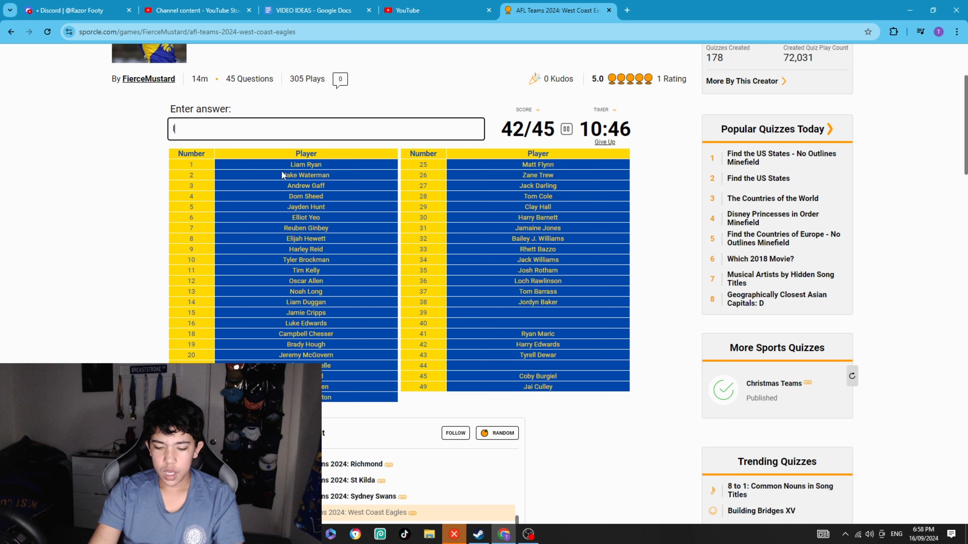
type("Coen Livingstone")
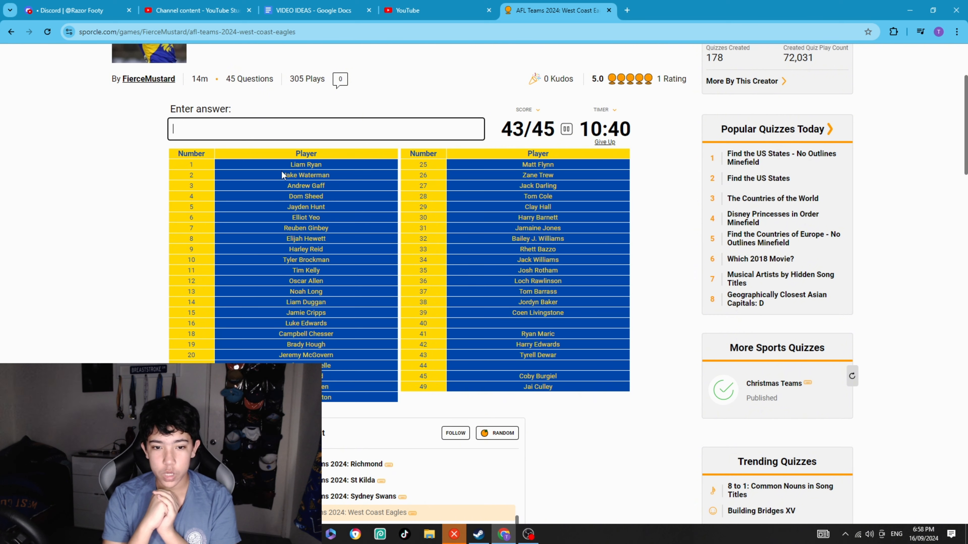
type("Callum Jamieson")
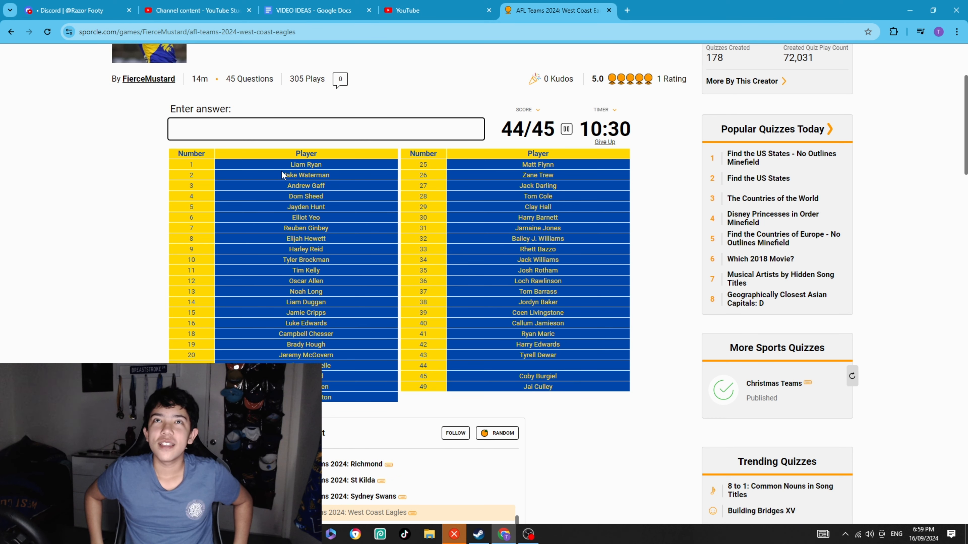
type("hutchi")
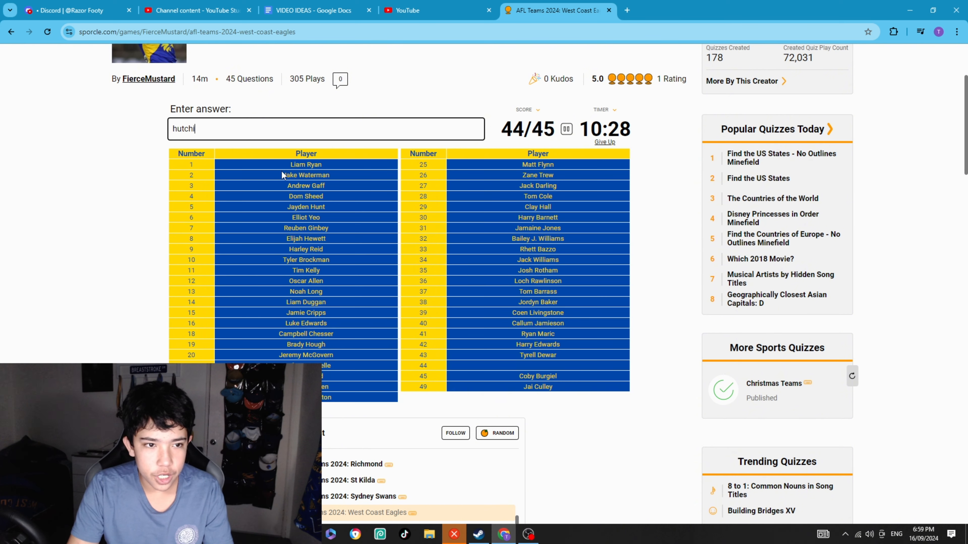
type("hutchinson")
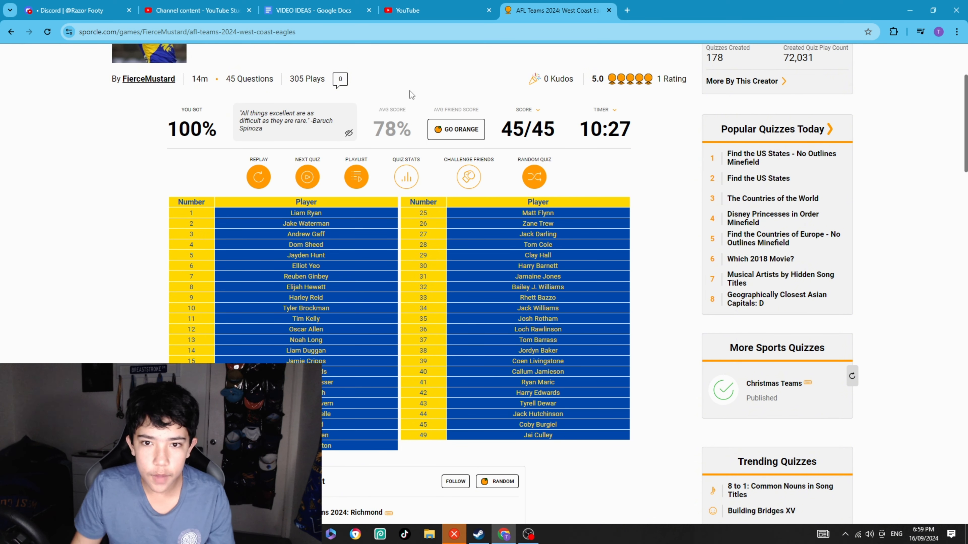
mouse_move(502, 173)
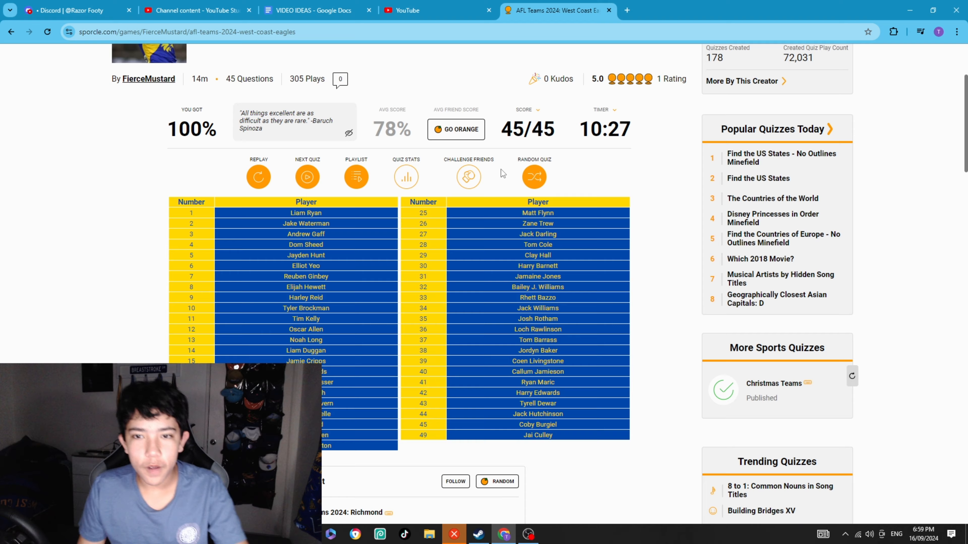
mouse_move(528, 454)
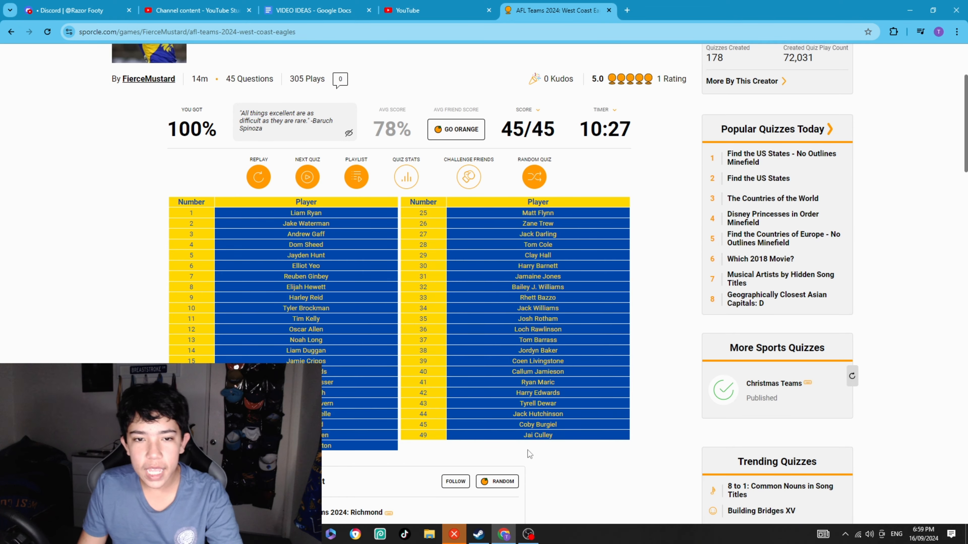